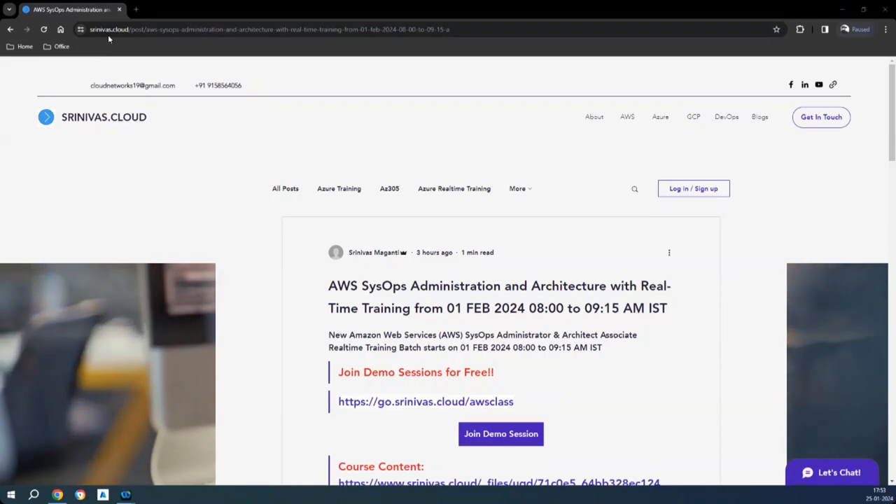
mouse_move(444, 332)
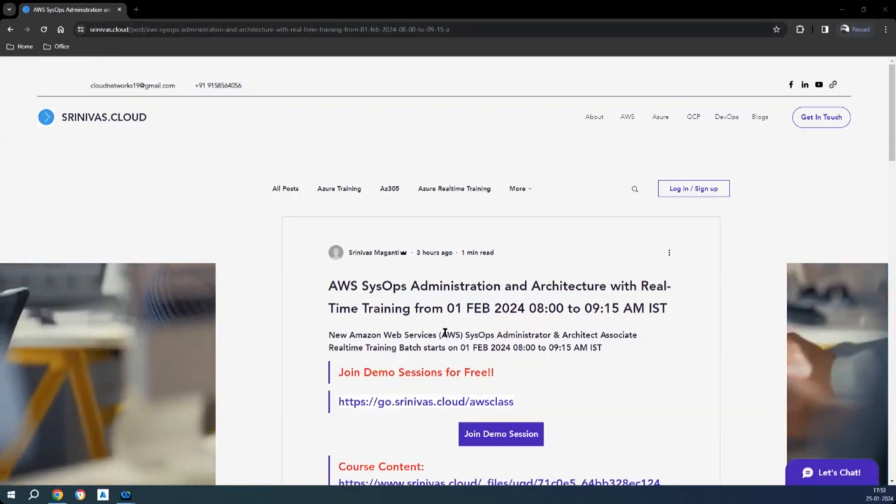
Scroll down the AWS SysOps training post toward its demo session and course content links.
scroll("down", 3)
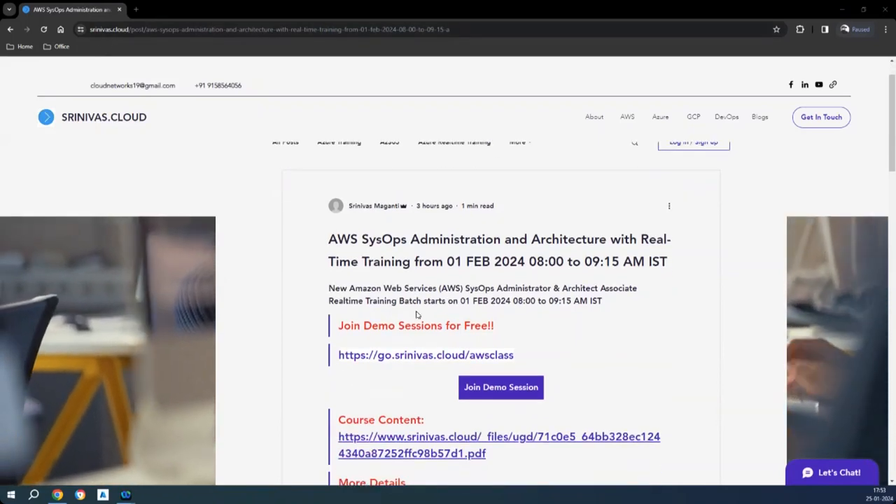
scroll("down", 3)
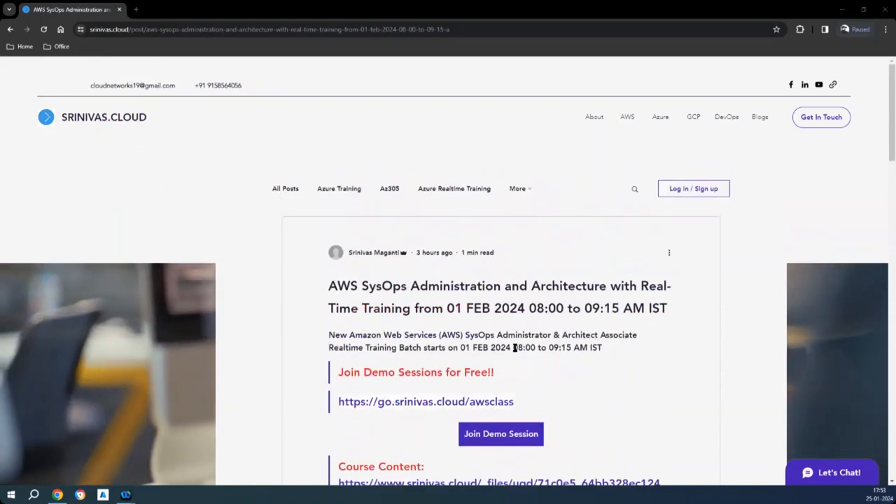
mouse_move(615, 382)
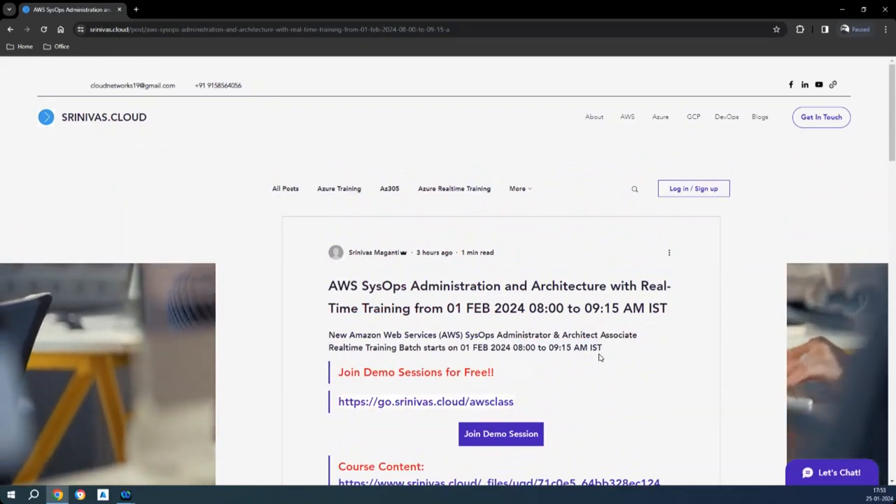
mouse_move(353, 413)
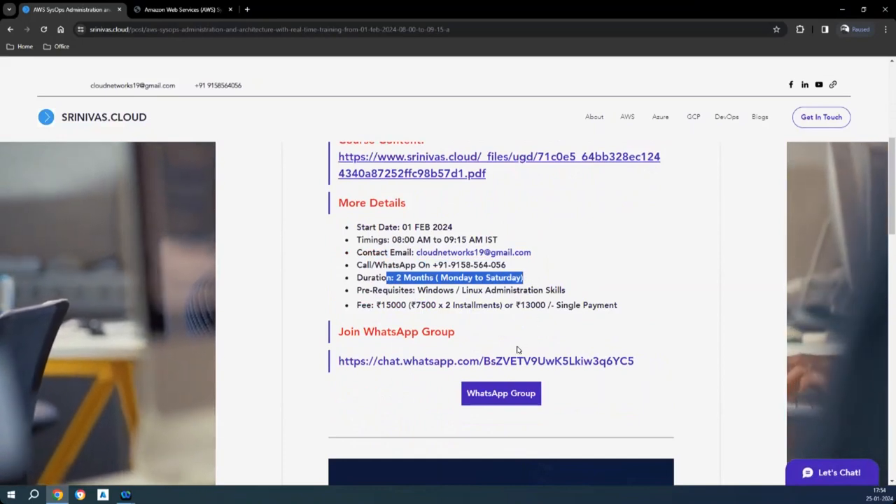
mouse_move(522, 342)
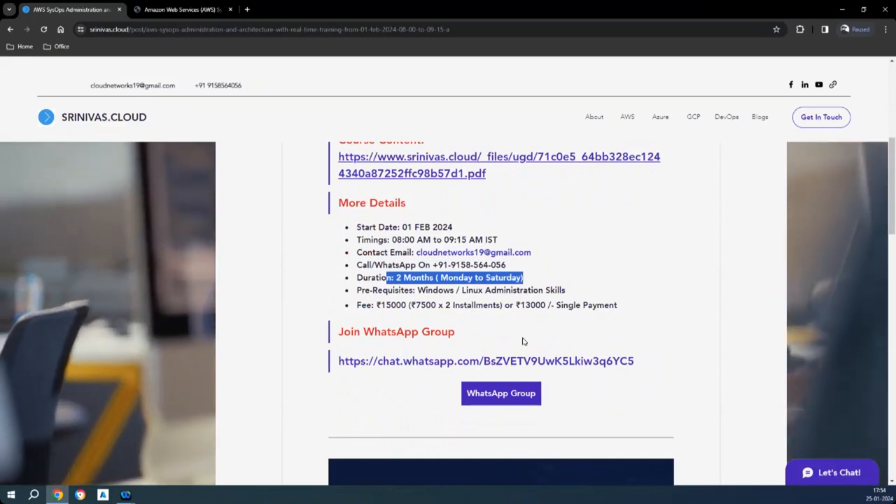
Highlight the Windows / Linux Administration Skills prerequisite, then scroll down to the demo videos.
left_click(448, 289)
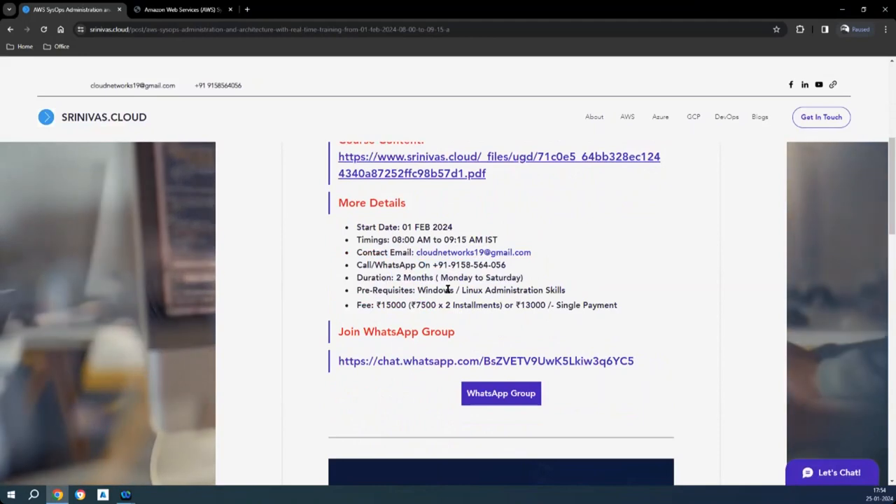
left_click_drag(423, 289, 565, 289)
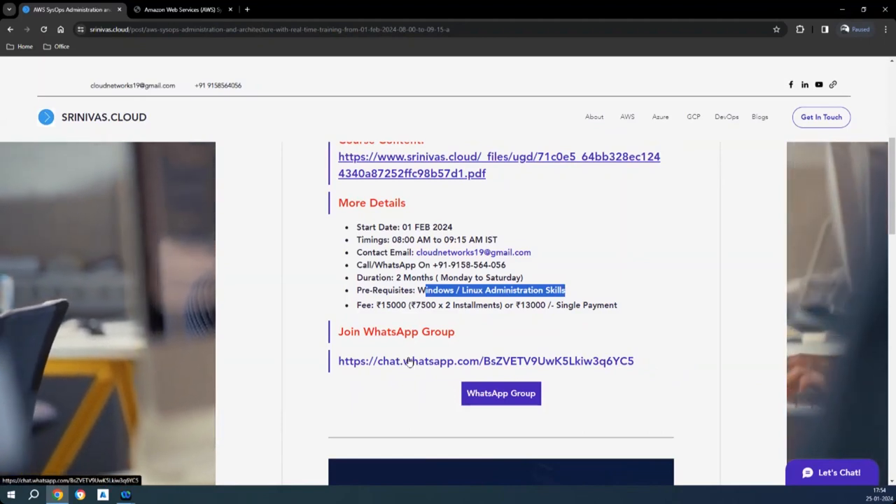
scroll("down", 3)
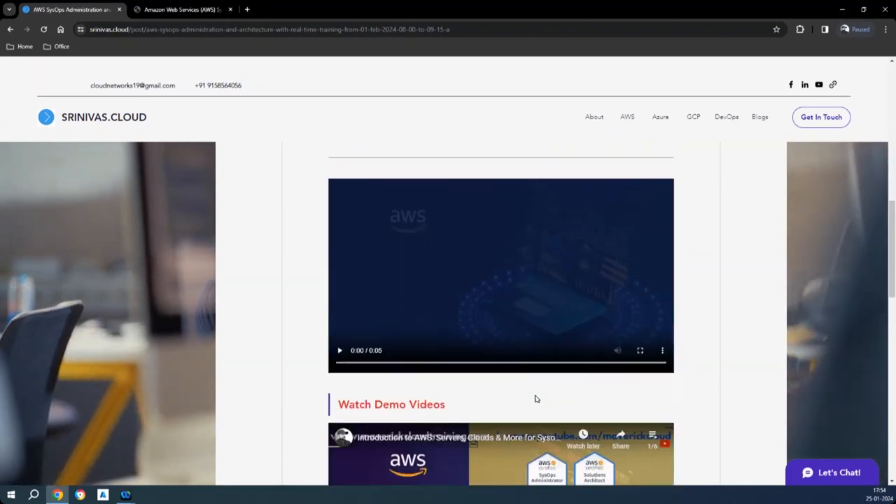
scroll("down", 3)
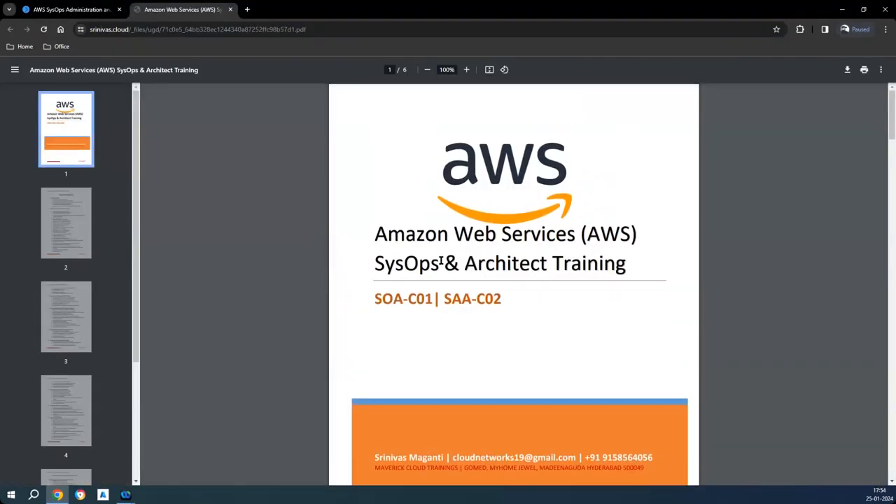
mouse_move(581, 327)
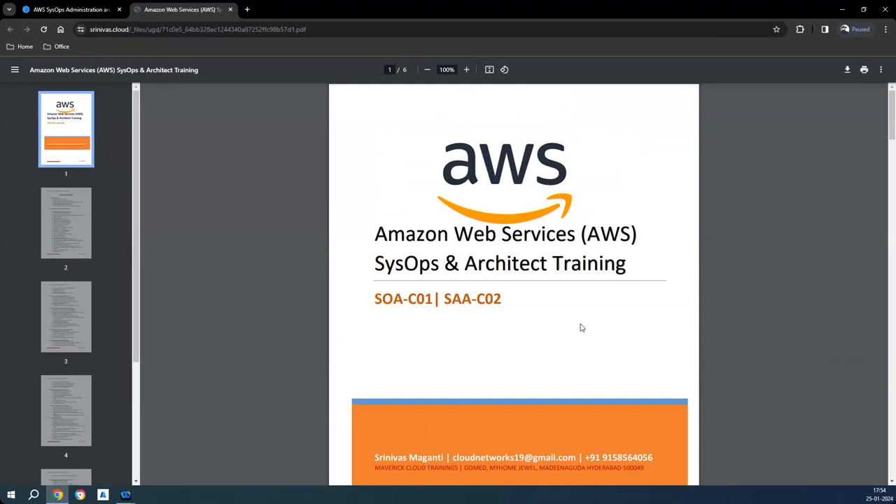
mouse_move(582, 329)
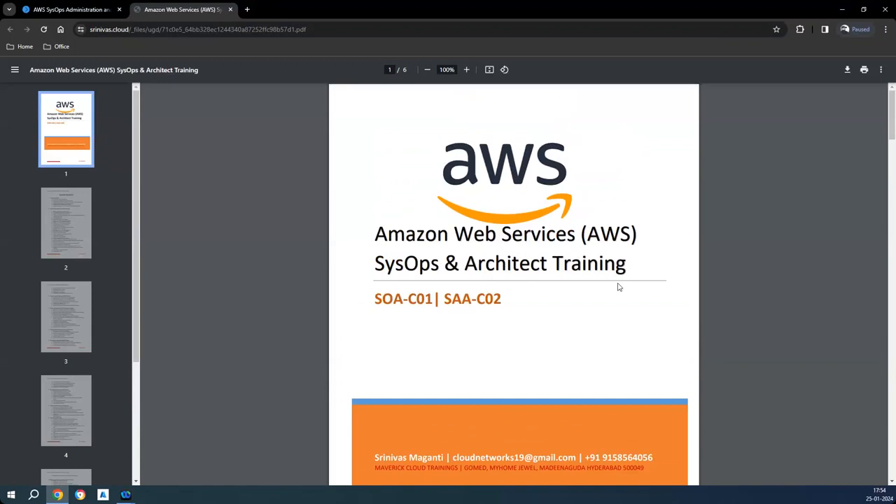
mouse_move(587, 356)
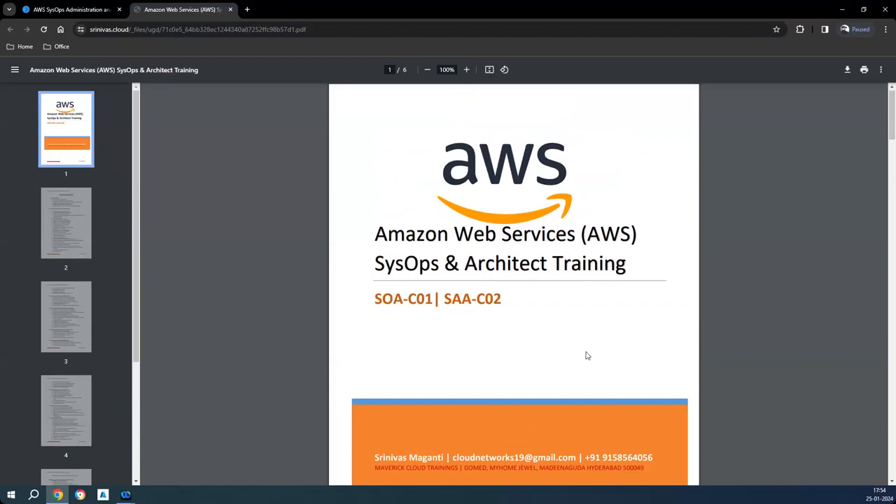
Scroll into the PDF's Course Content and highlight the 'Connecting multiple VPC using Transit Gateway' line.
scroll("down", 3)
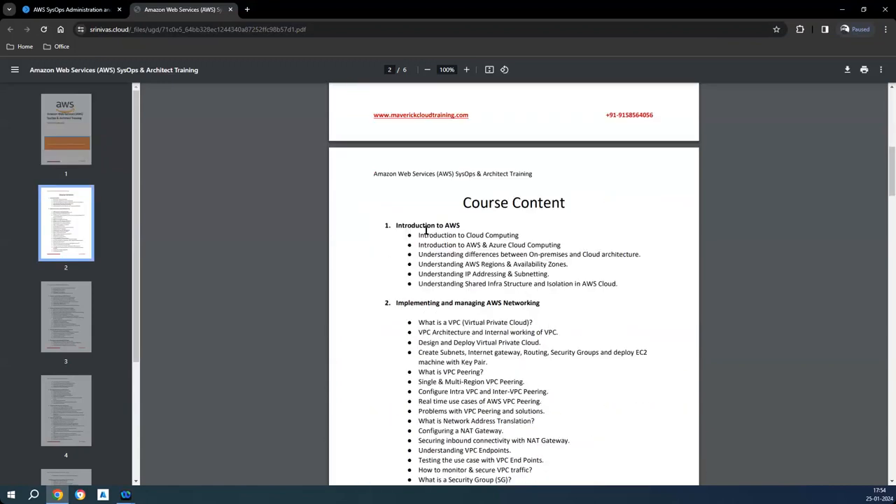
left_click_drag(418, 235, 587, 283)
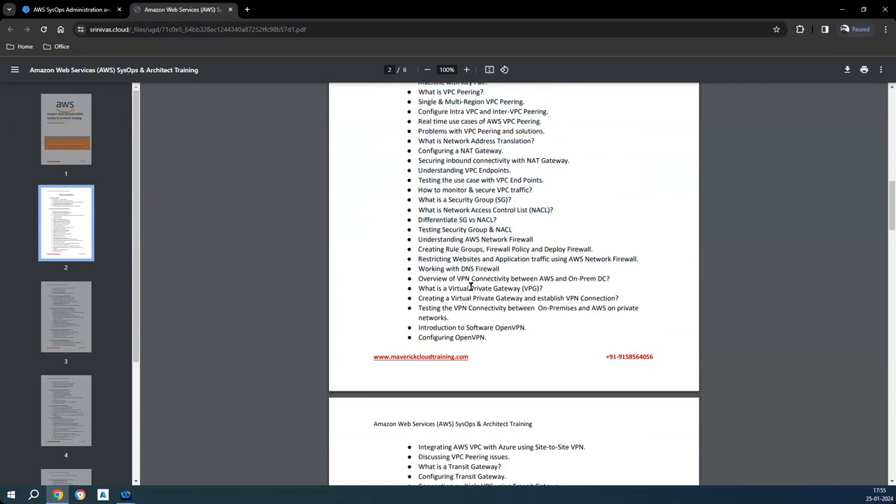
mouse_move(551, 320)
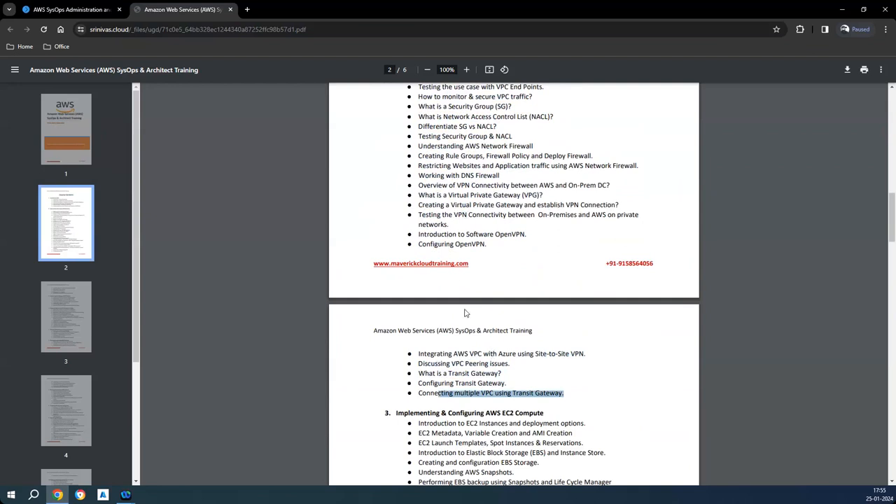
Scroll the course-content PDF down toward section 6, Planning and implementing AWS S3 Storage.
scroll("down", 3)
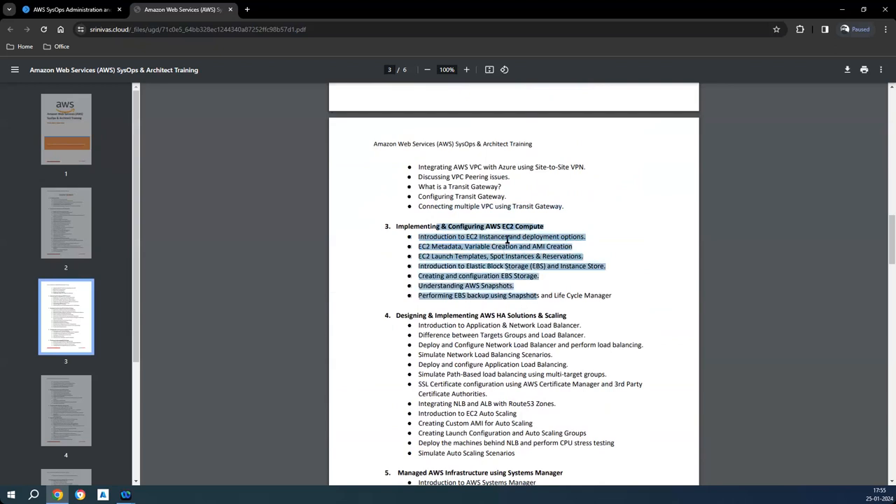
mouse_move(501, 236)
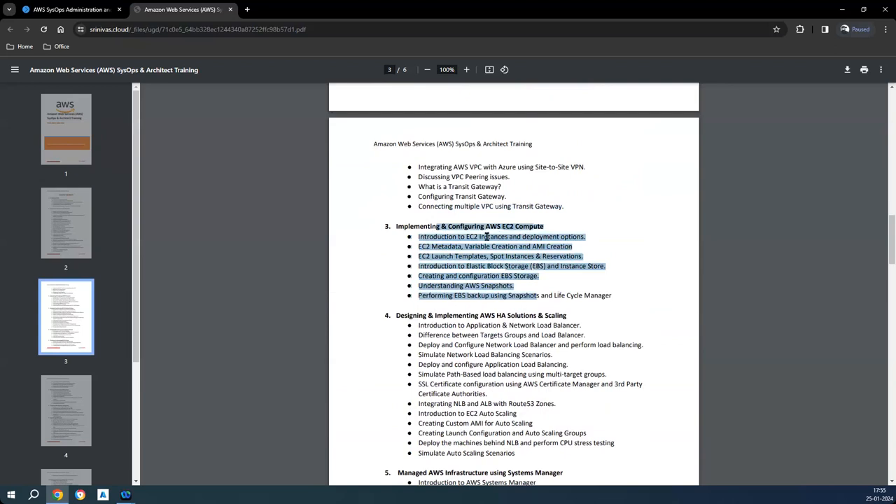
scroll("down", 3)
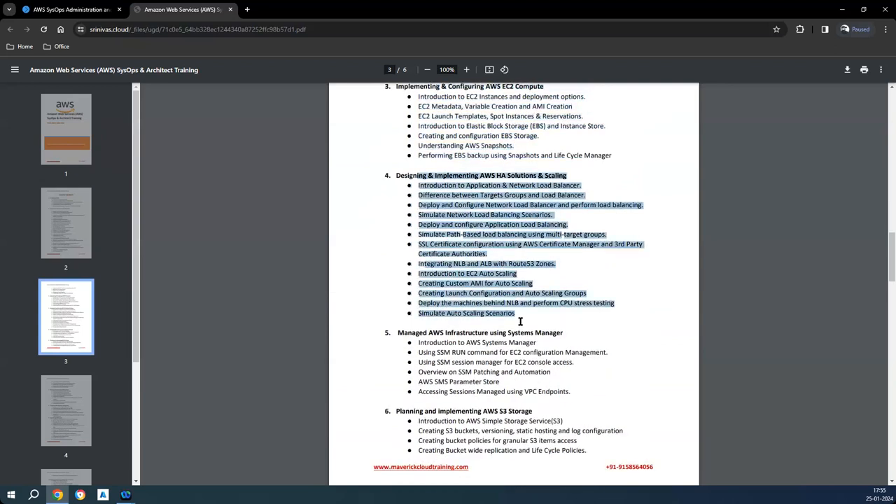
mouse_move(517, 327)
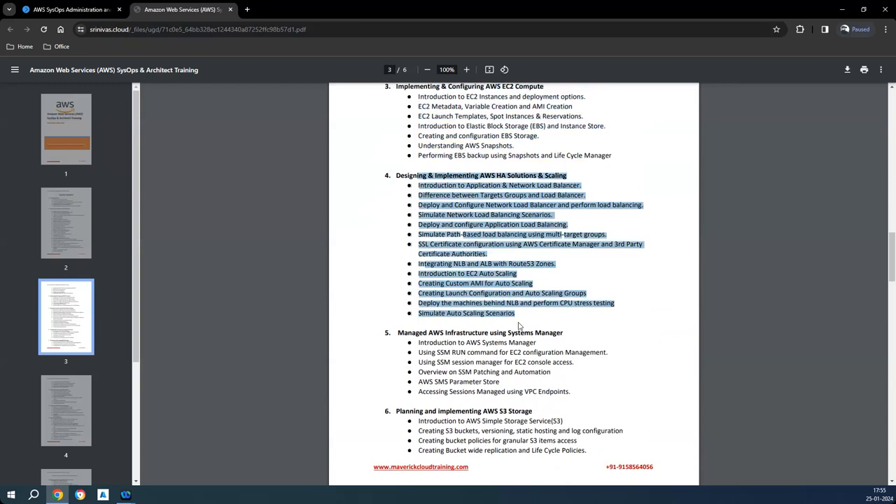
mouse_move(494, 337)
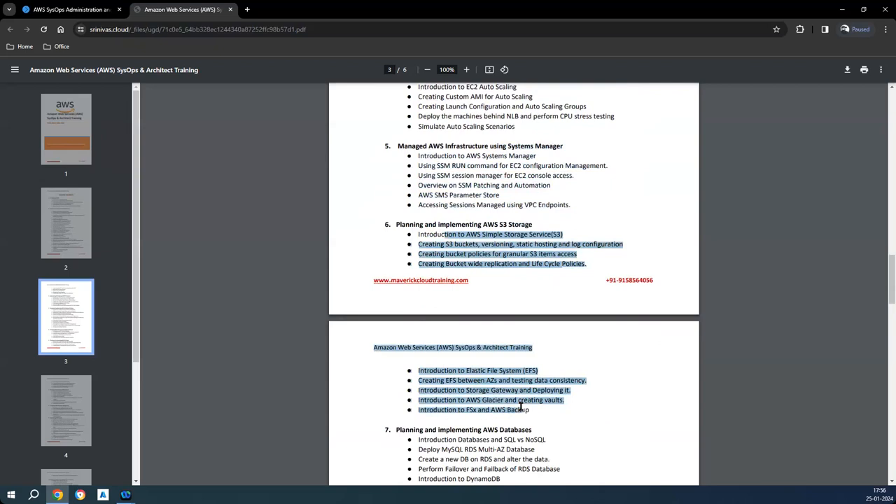
Scroll down page 4 to the section 8 Monitoring and Reporting topic list.
scroll("down", 3)
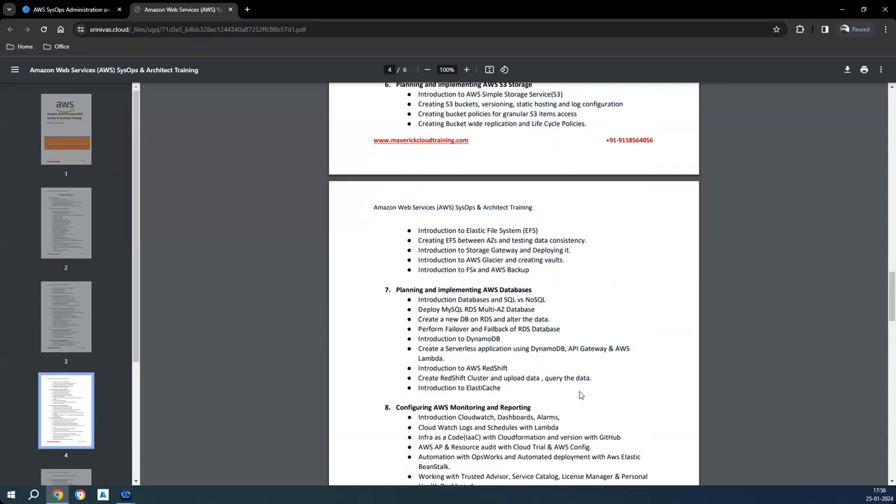
scroll("down", 3)
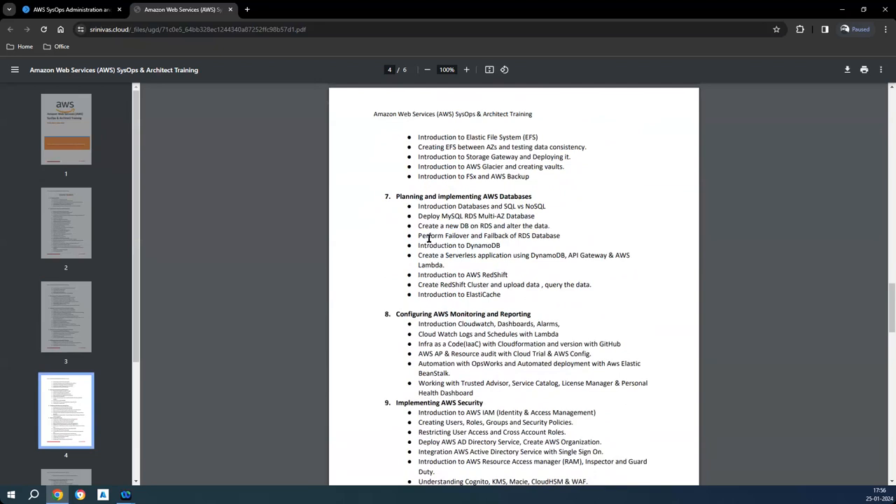
scroll("down", 3)
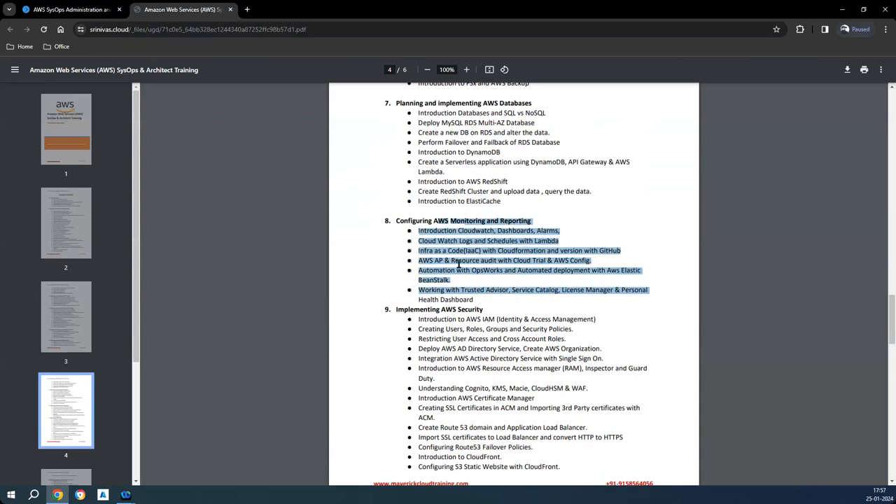
Scroll past the section 9 security topics to section 10 on page 5.
scroll("down", 3)
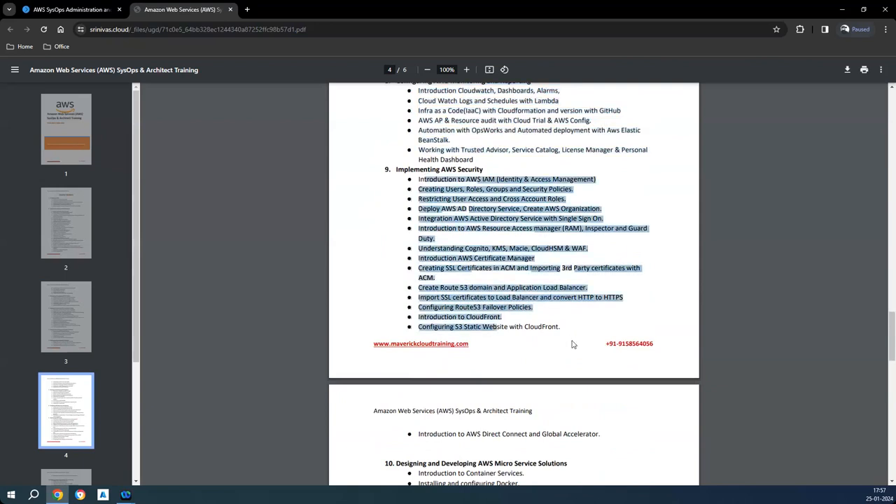
mouse_move(575, 316)
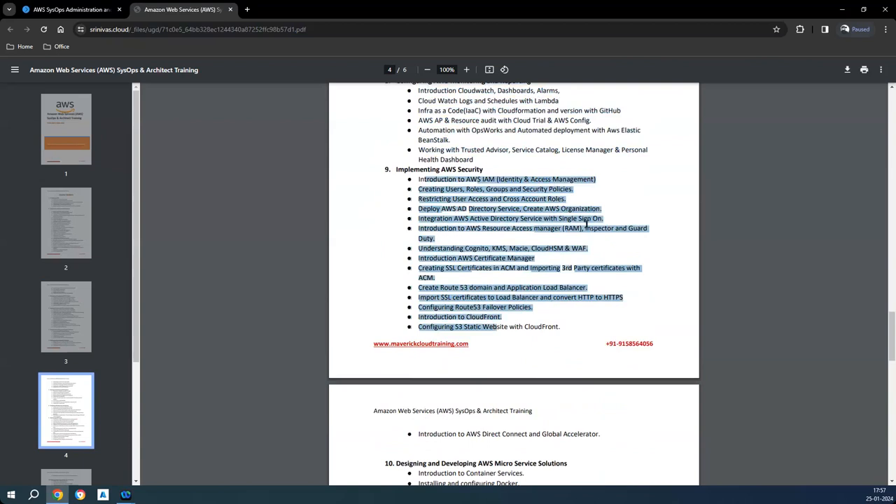
mouse_move(687, 252)
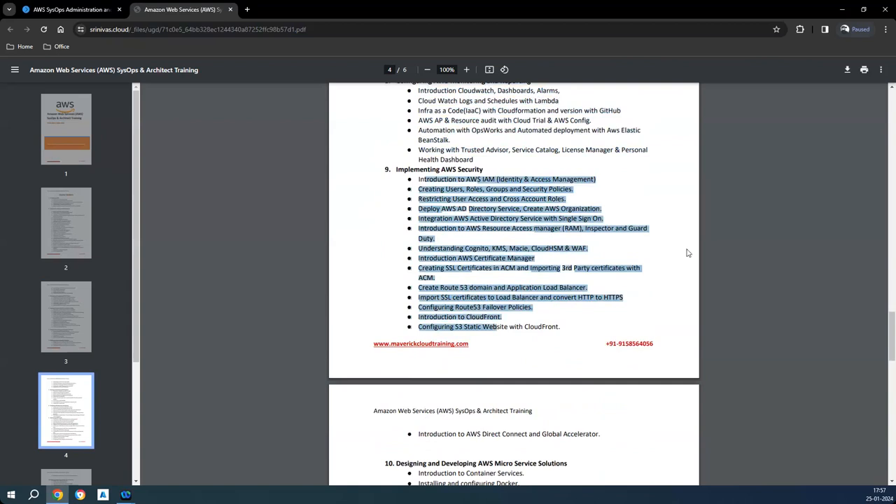
mouse_move(526, 236)
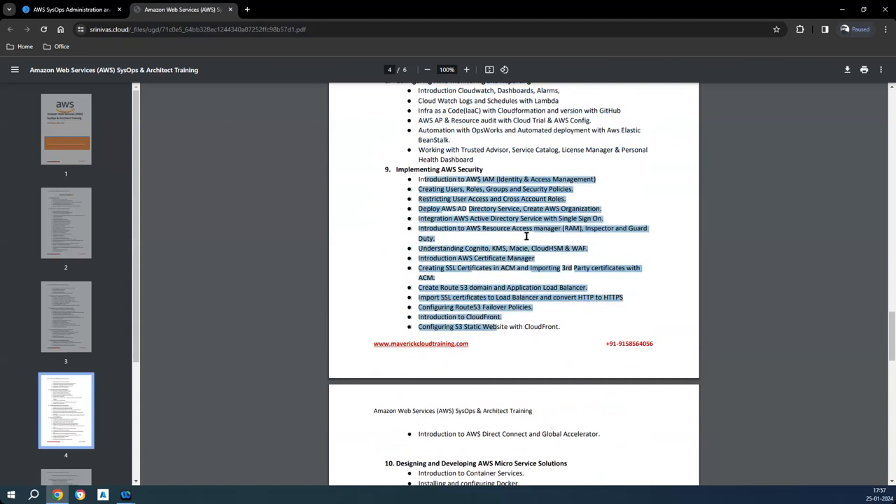
mouse_move(403, 253)
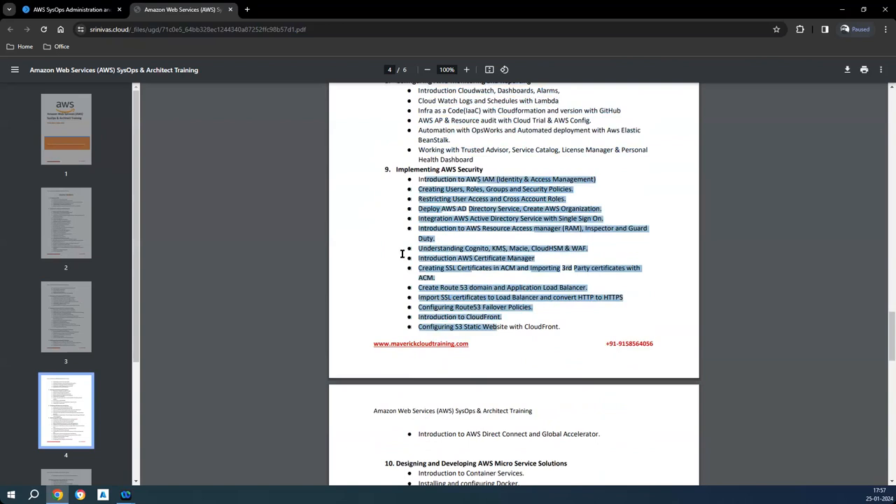
mouse_move(598, 259)
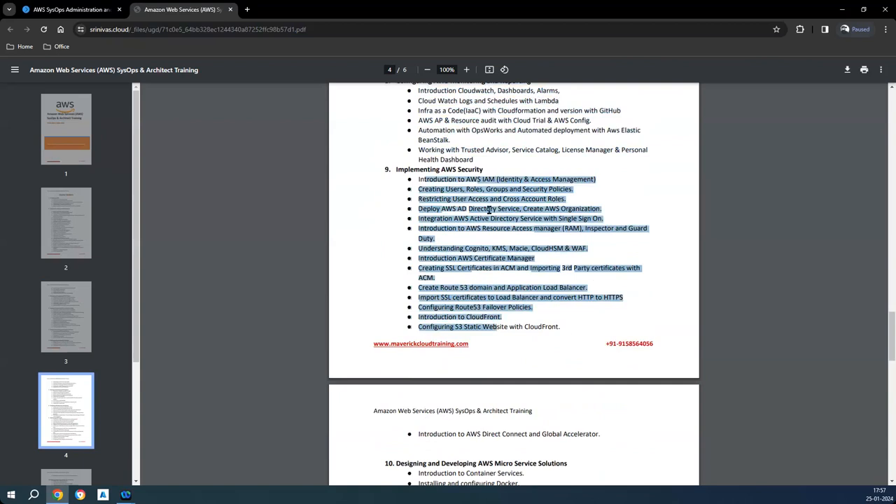
mouse_move(492, 210)
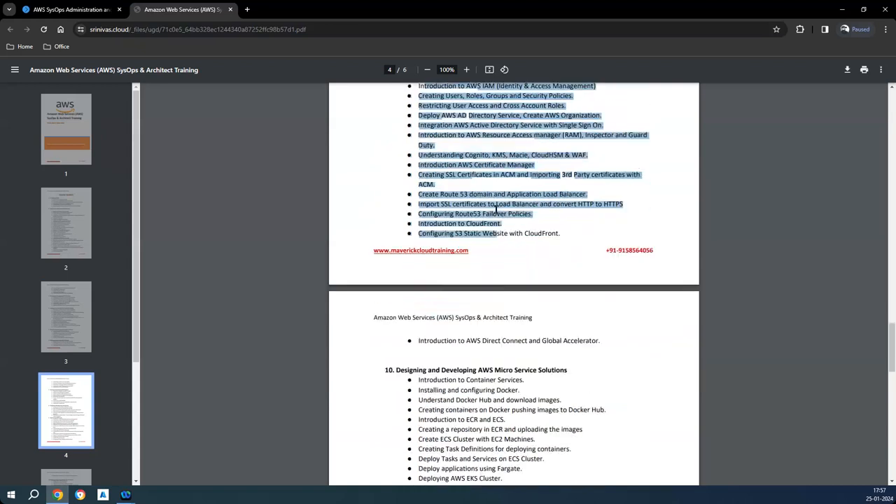
scroll("down", 3)
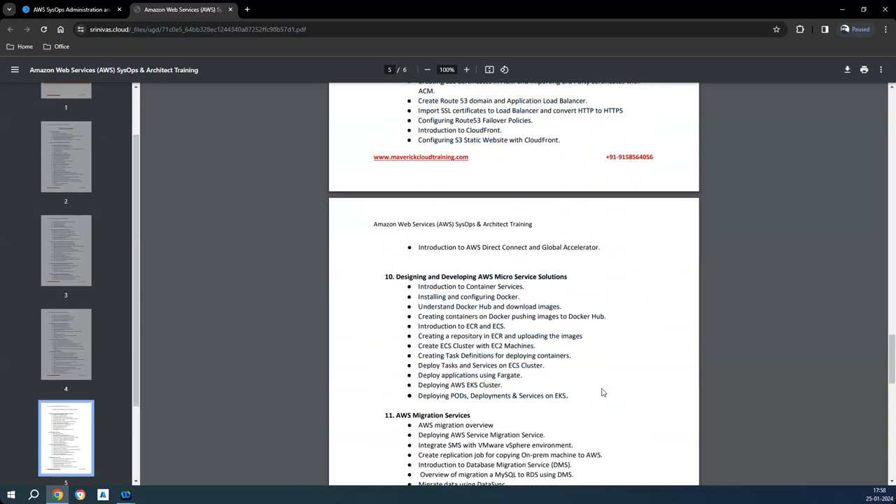
Scroll through sections 11–13, highlighting the Developer Tools and Automation Tools topic lists.
scroll("down", 3)
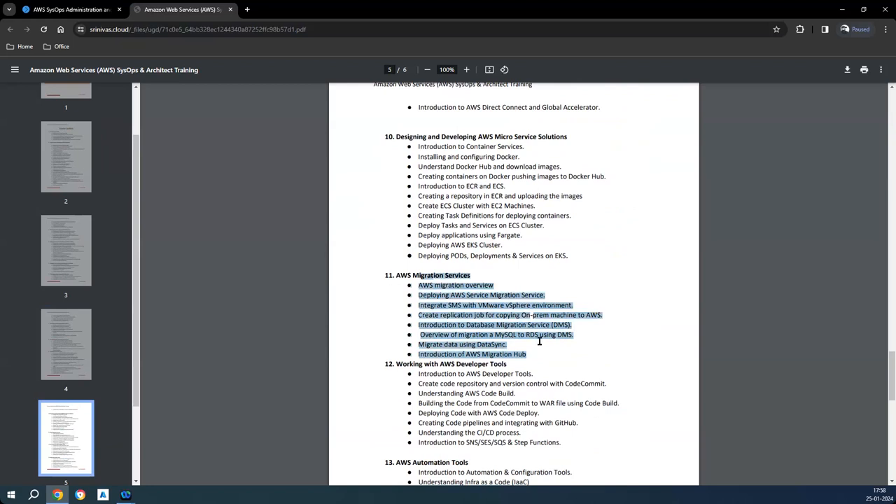
scroll("down", 3)
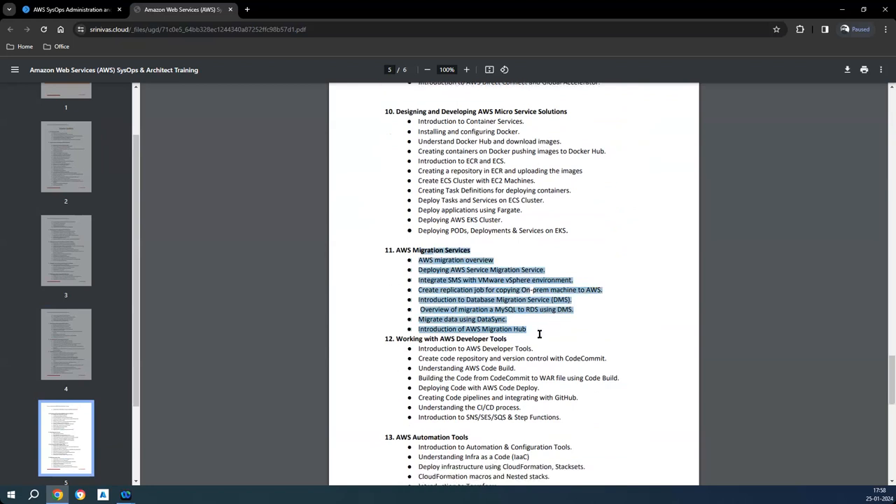
scroll("down", 3)
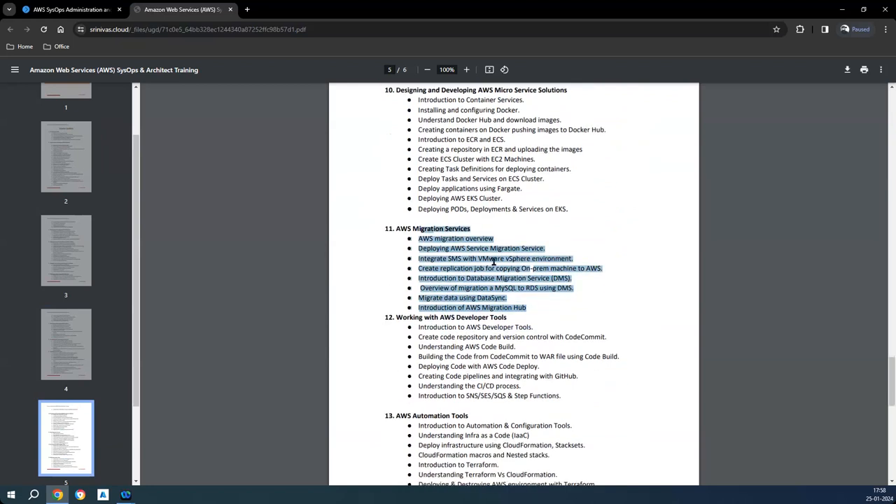
scroll("down", 3)
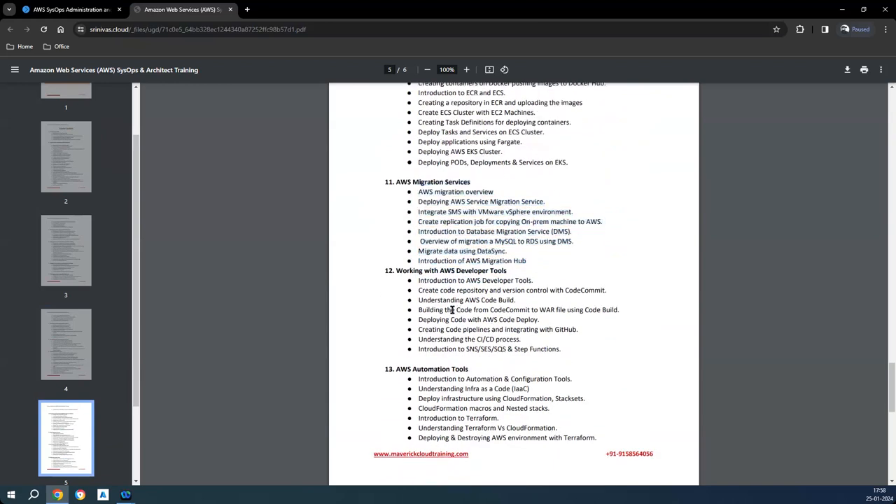
left_click_drag(428, 280, 558, 349)
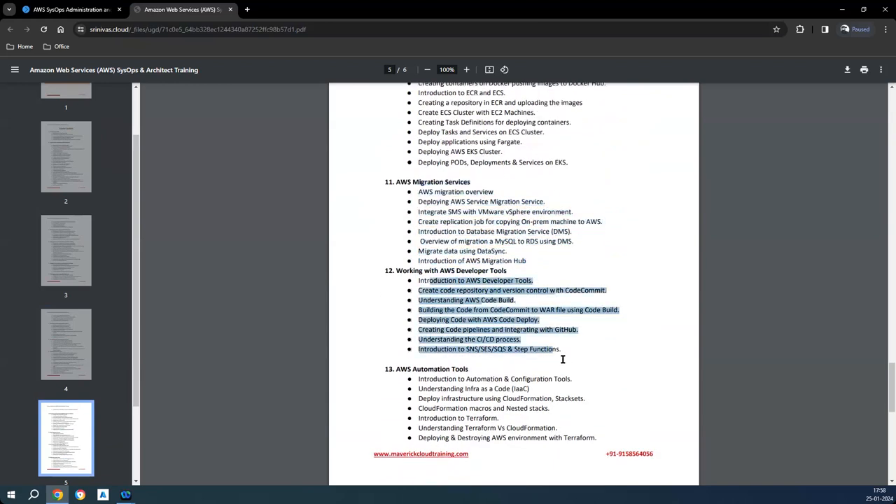
mouse_move(600, 360)
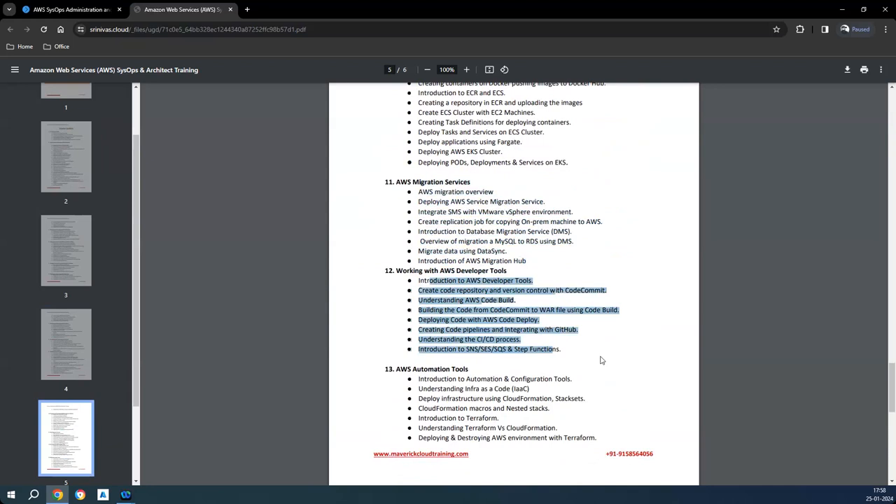
mouse_move(470, 325)
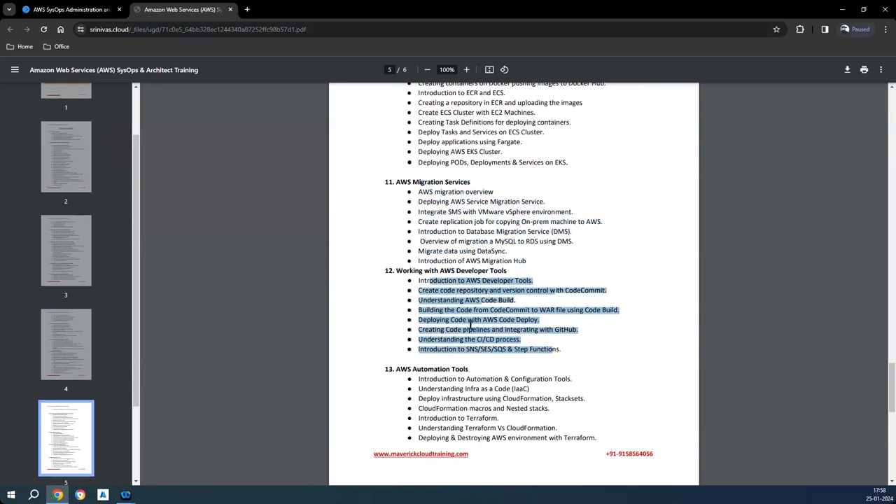
scroll("down", 3)
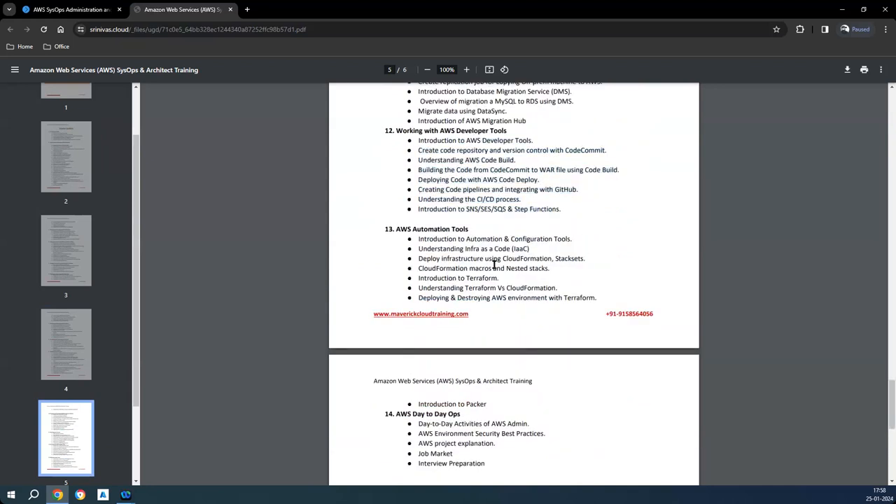
left_click_drag(455, 239, 596, 298)
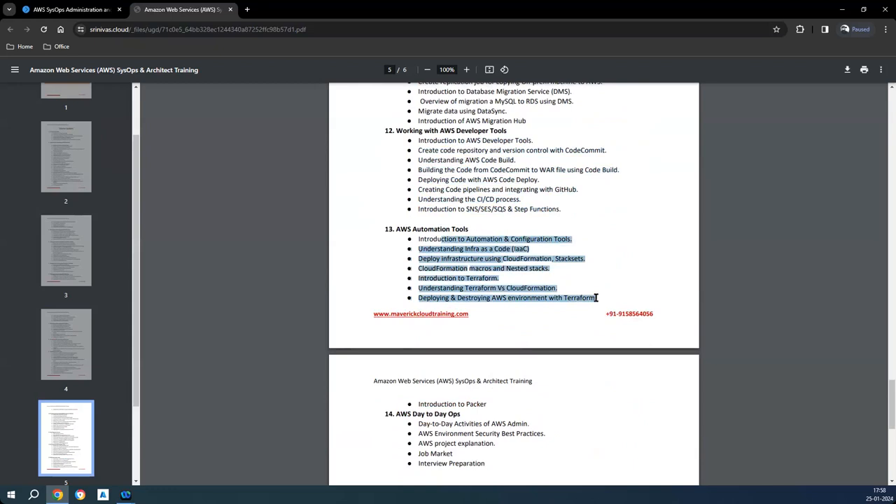